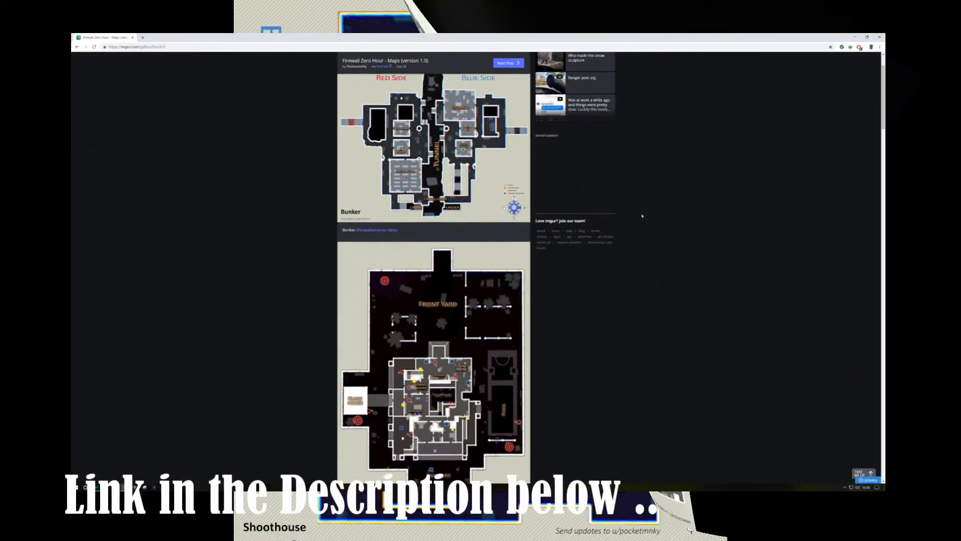
Scroll down the Imgur gallery from the Bunker layout toward the Shoothouse map.
scroll("down", 3)
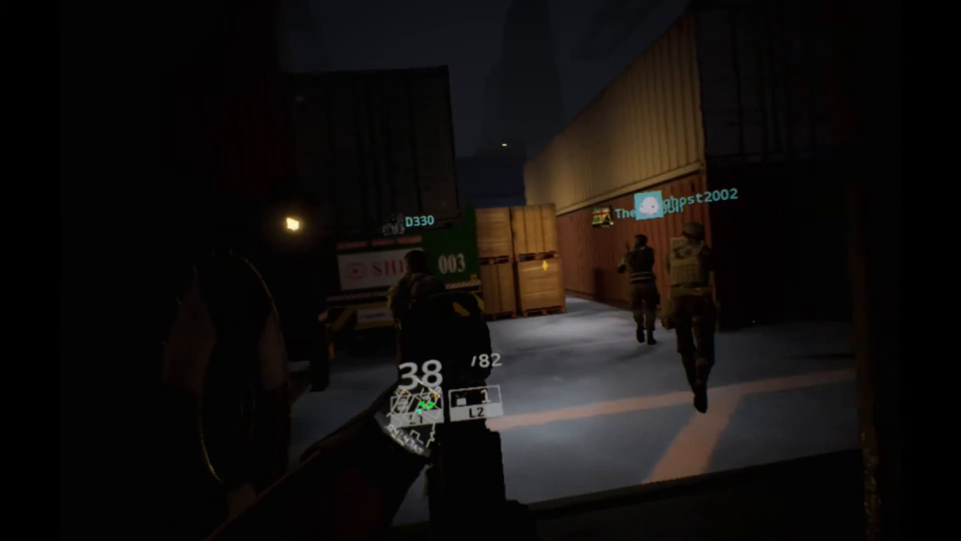
mouse_move(480, 270)
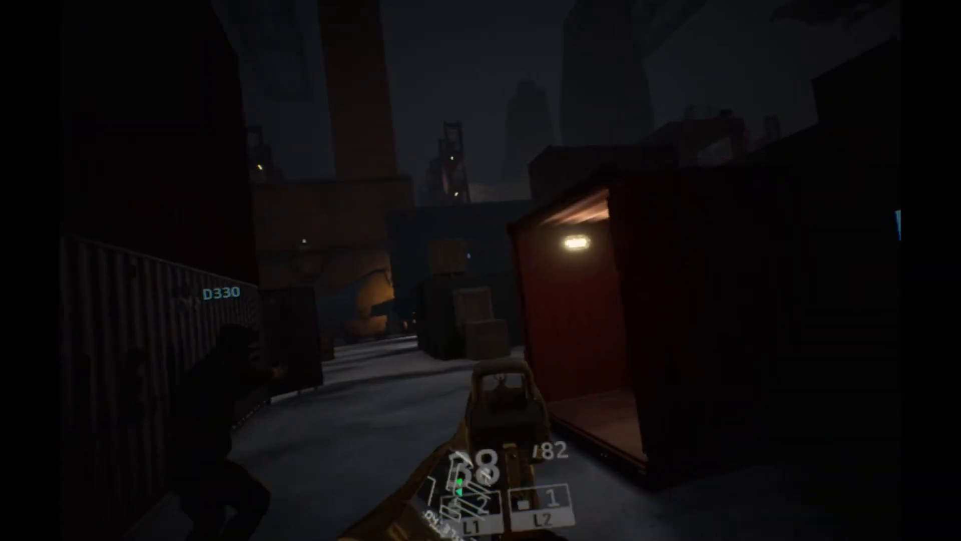
mouse_move(480, 271)
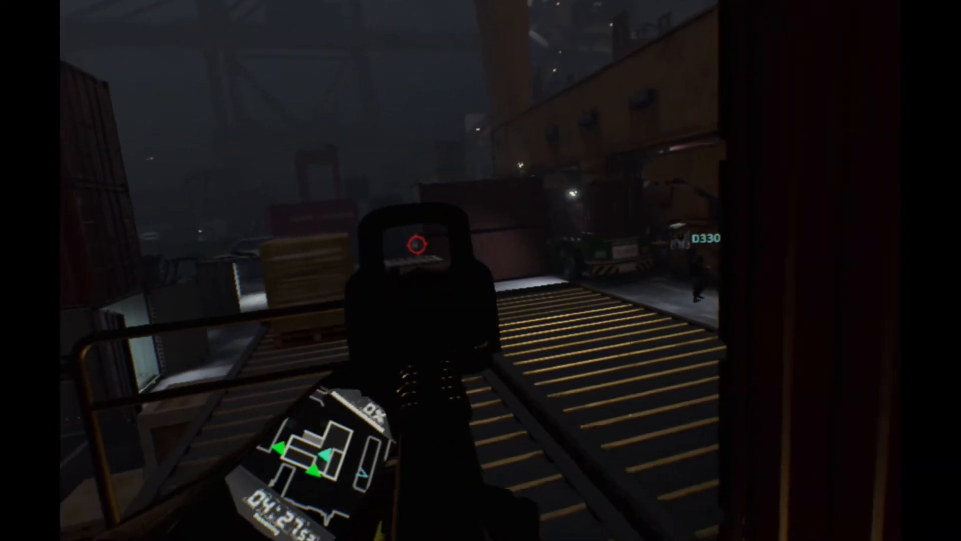
mouse_move(481, 270)
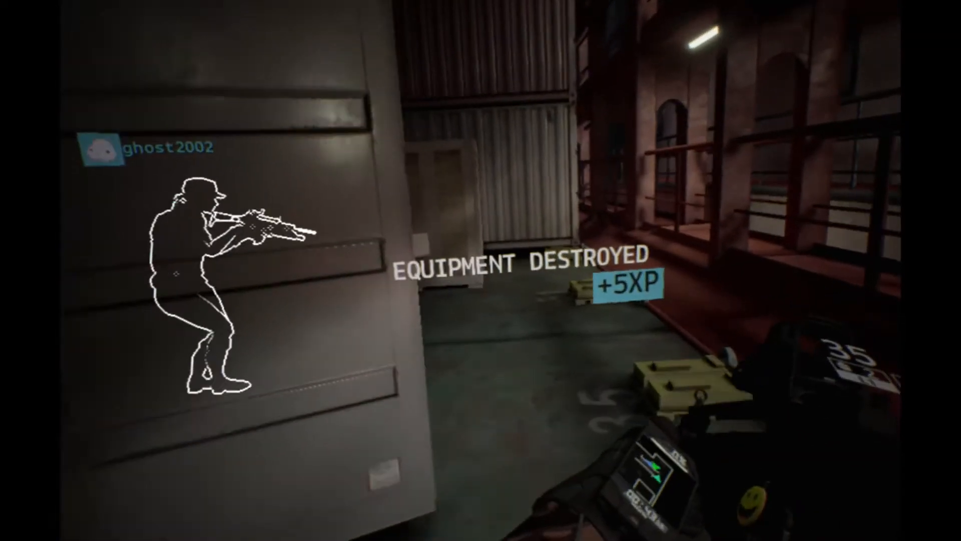
mouse_move(481, 270)
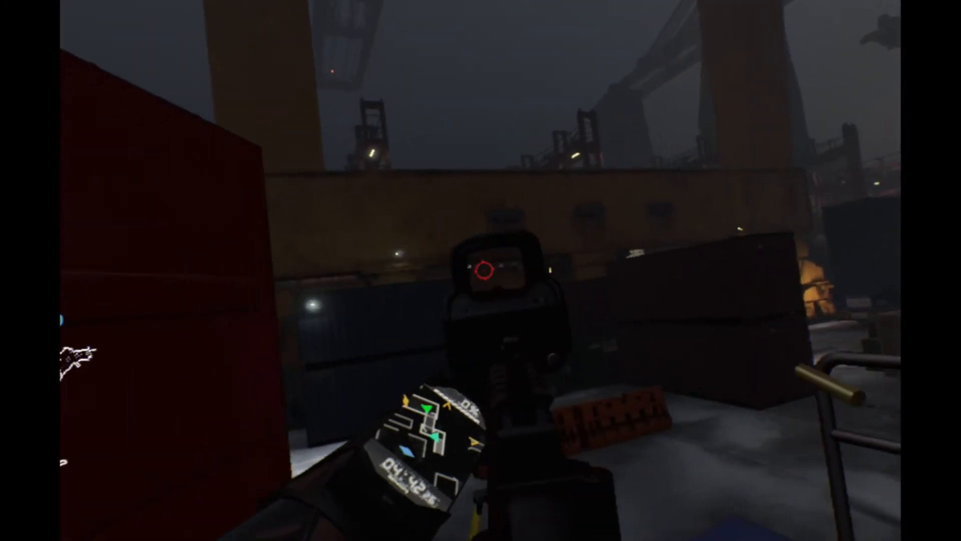
mouse_move(481, 270)
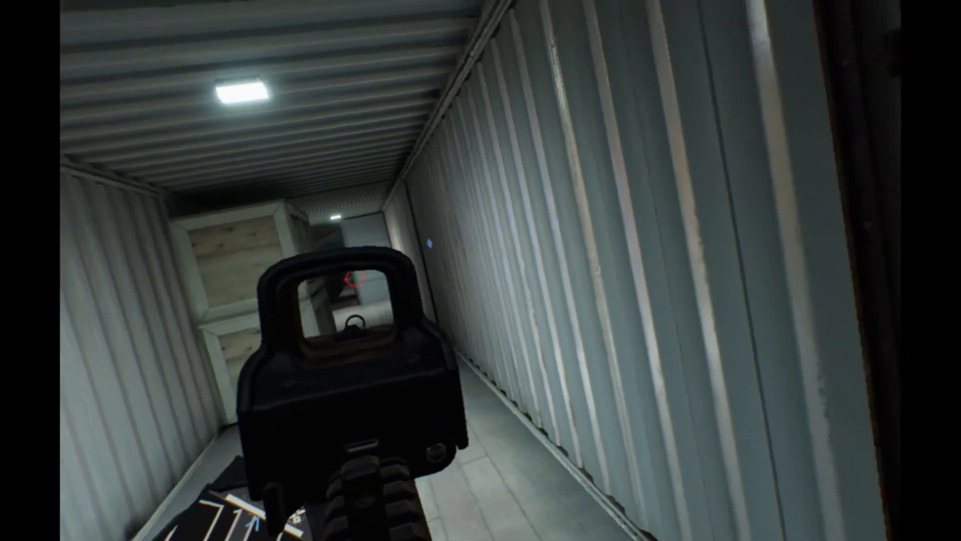
mouse_move(480, 270)
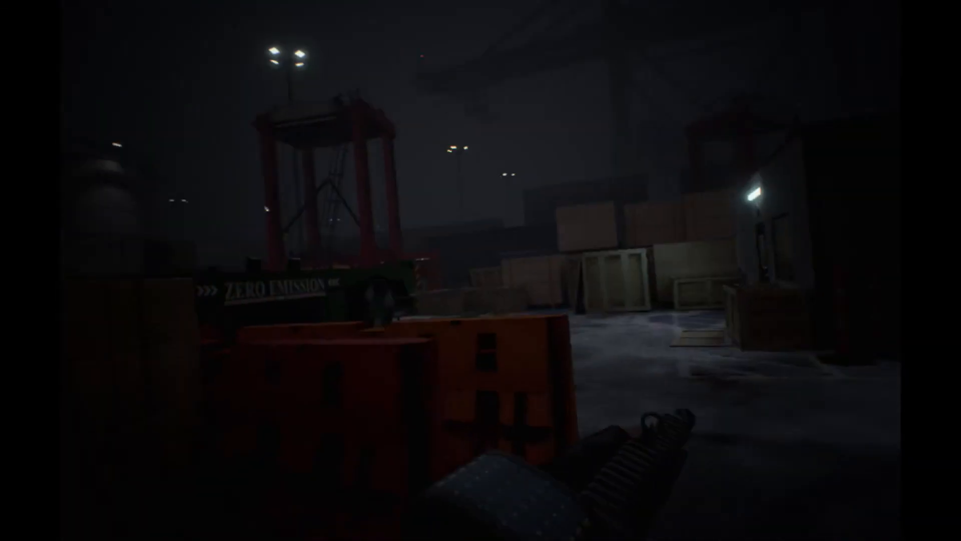
Fire on the enemy from behind the orange barriers beside the SHIP 003 container.
left_click(481, 270)
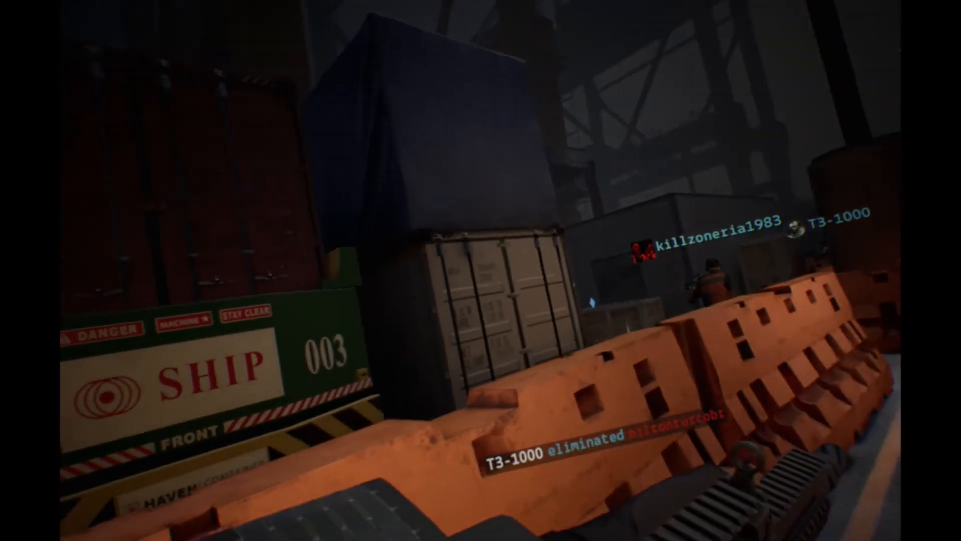
mouse_move(481, 270)
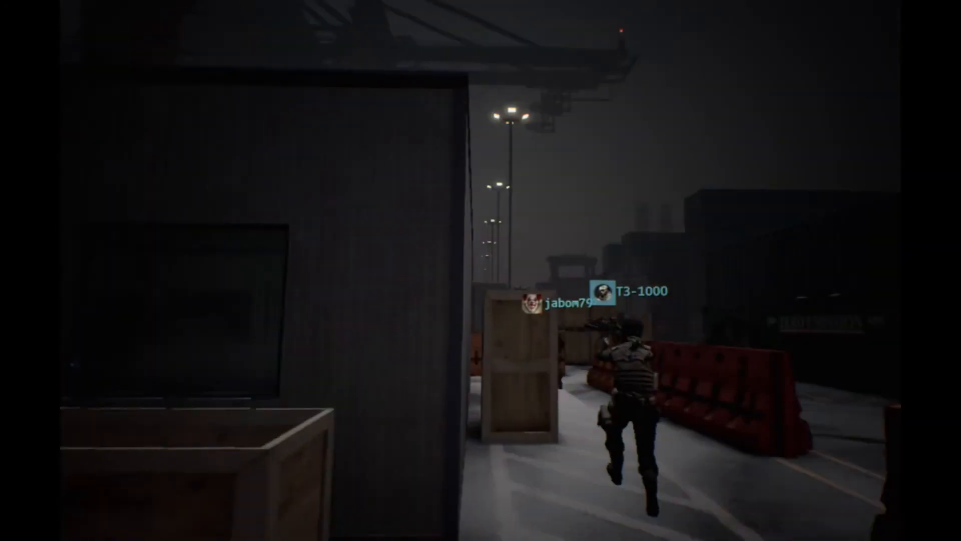
mouse_move(480, 271)
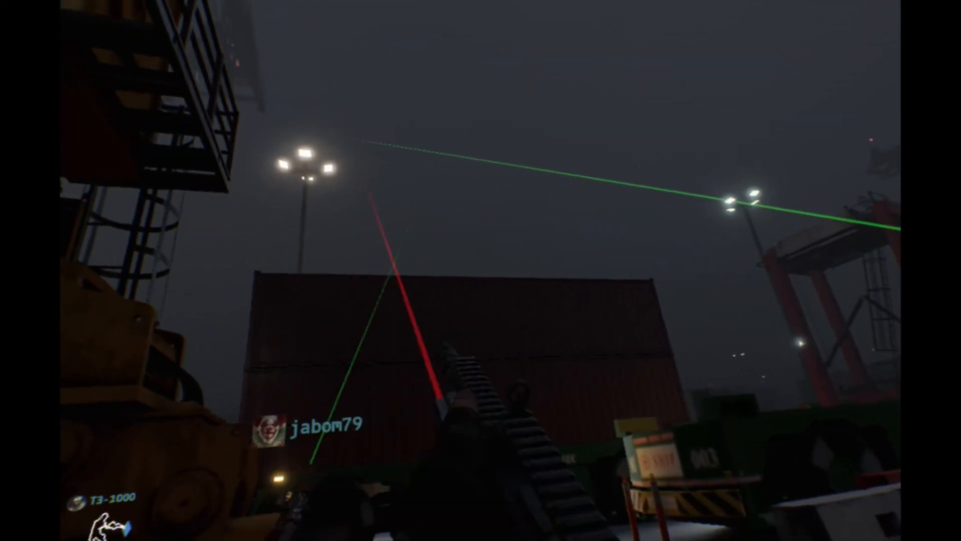
mouse_move(481, 270)
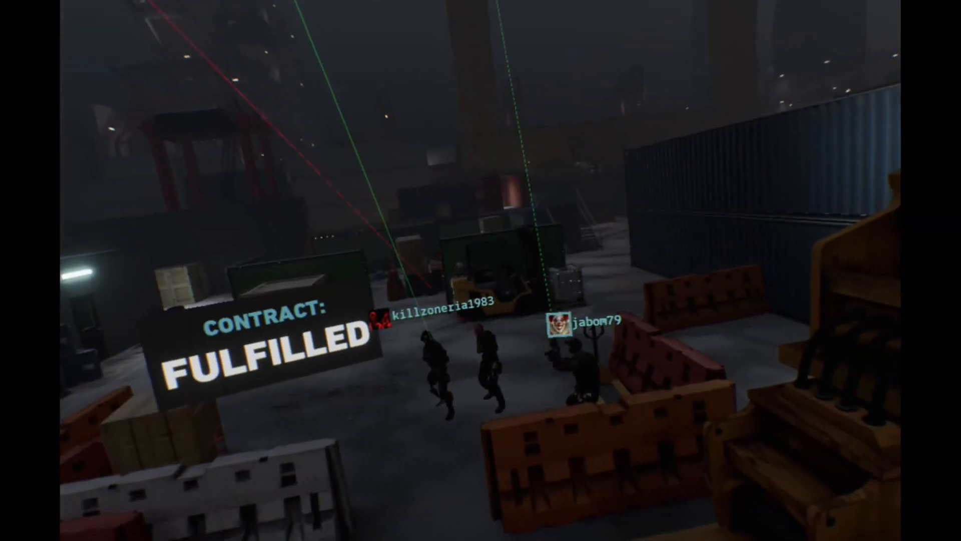